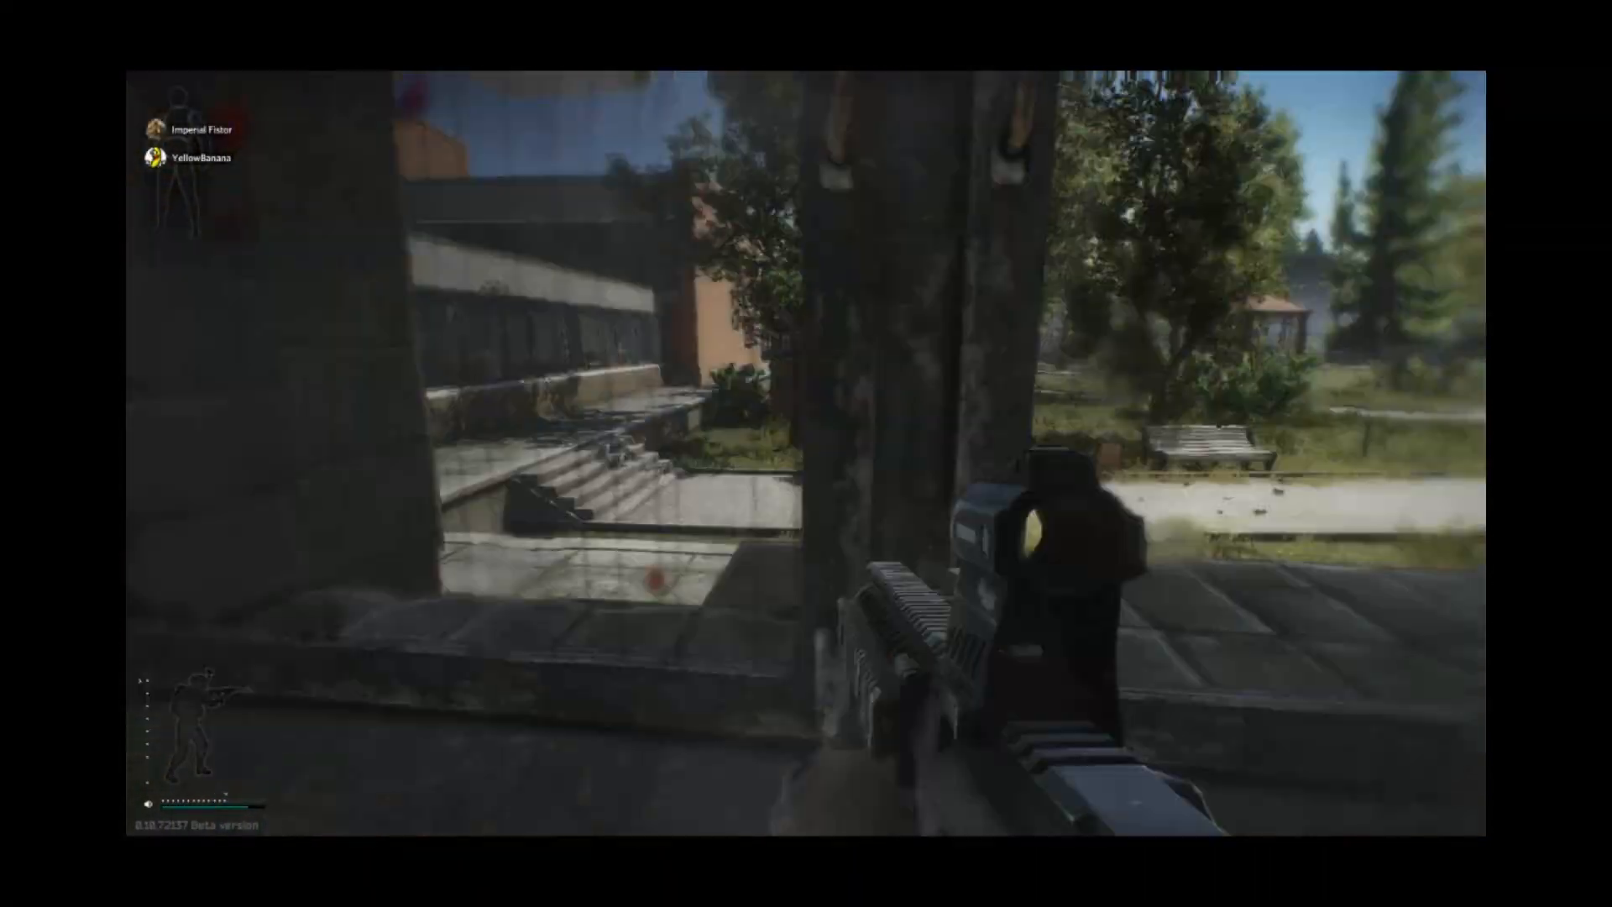
Bring up the inventory and switch to the per-limb Health overview to begin using the IFAK.
key(r)
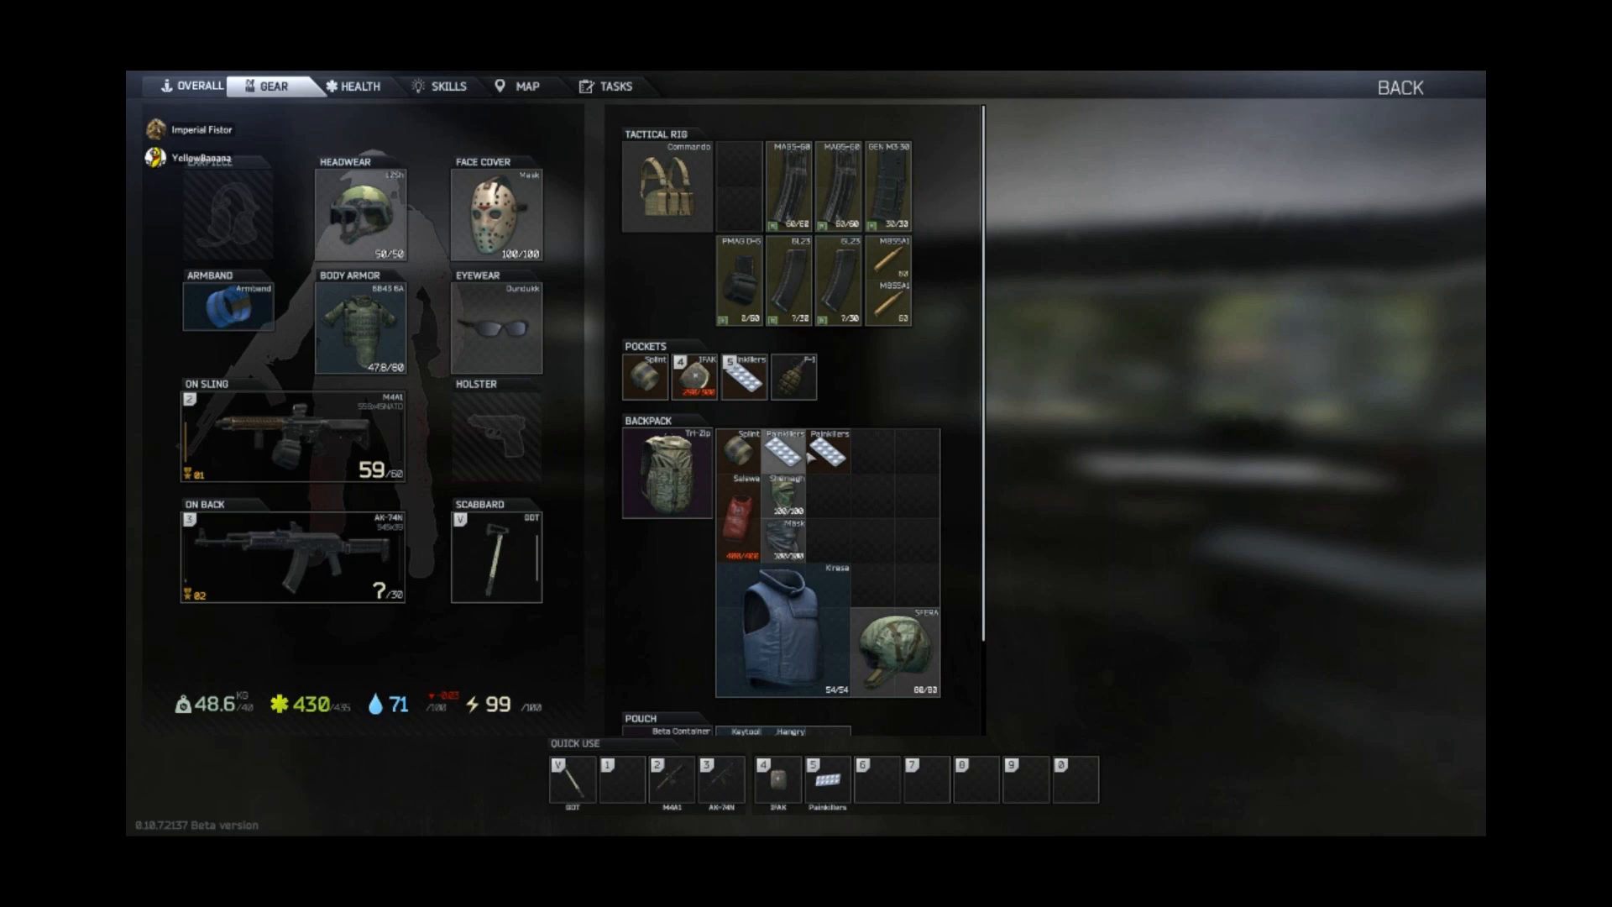
click(357, 87)
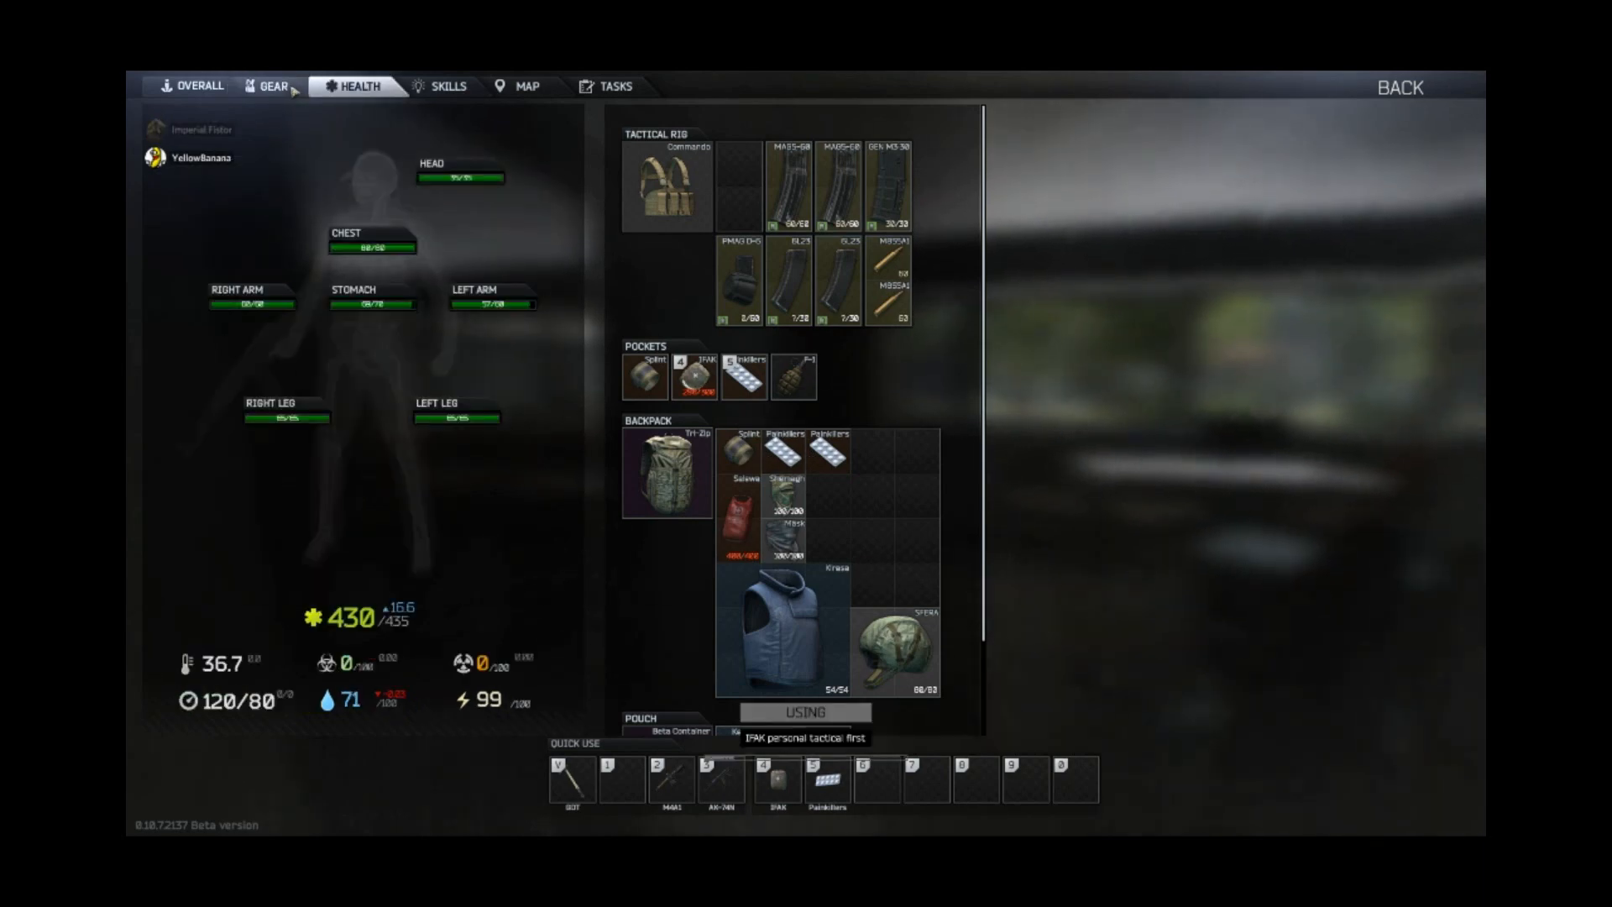